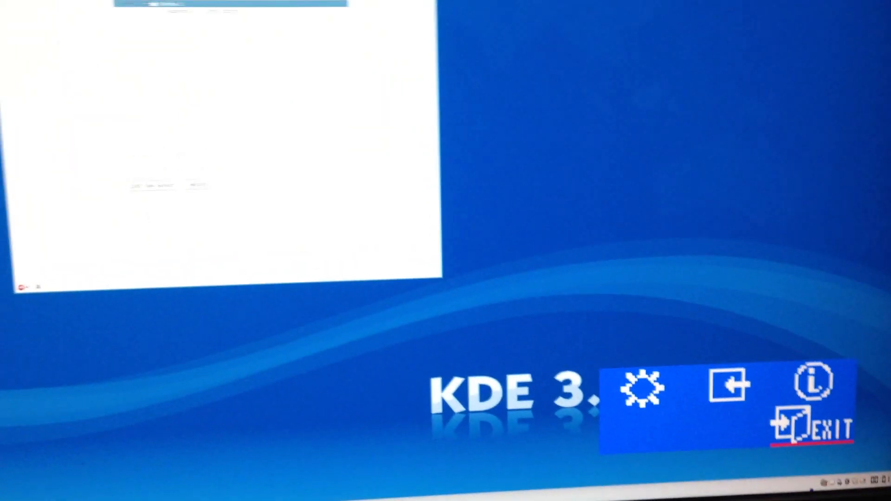
Show X Server Display Configuration with the two IBM T221 halves at 1920x2400 each
left_click(807, 380)
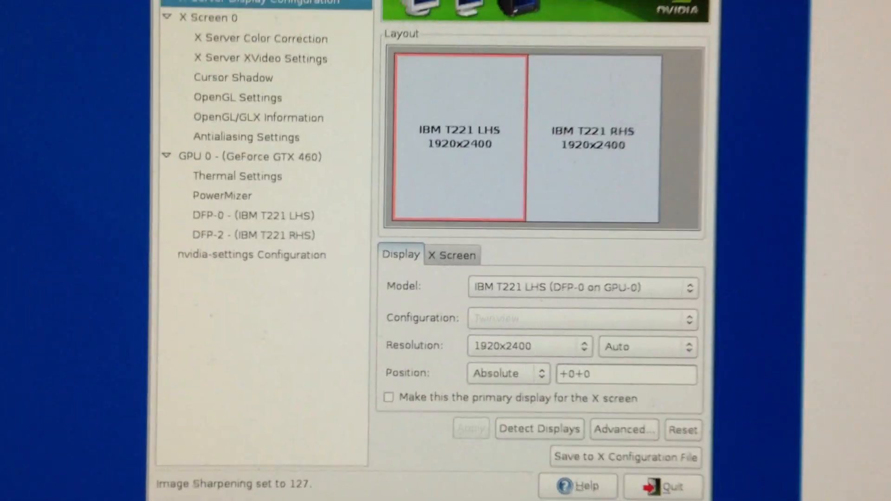
Switch to Konsole where xrandr lists modes up to 3840x2400 and 2880x1800 is applied
left_click(672, 486)
type("xrandr -s 2")
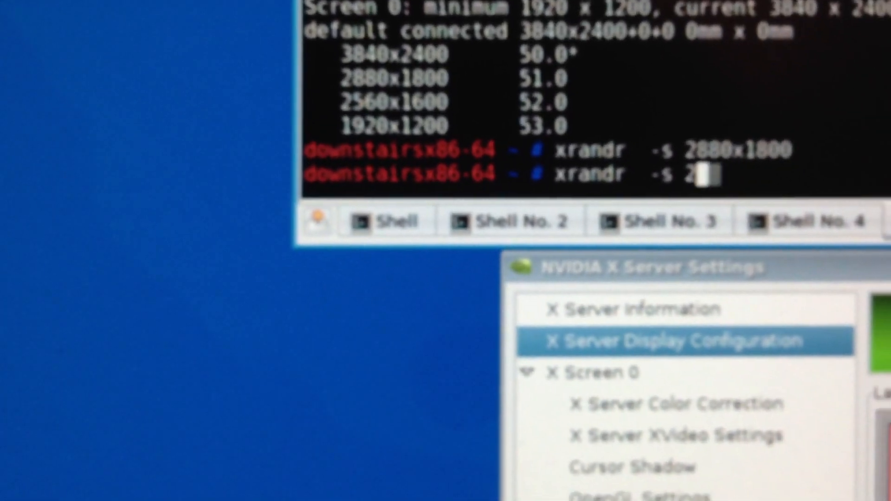
Run xrandr -s 2560x1600 and xrandr -s 1920x1200, then start the 3840 command
type("560")
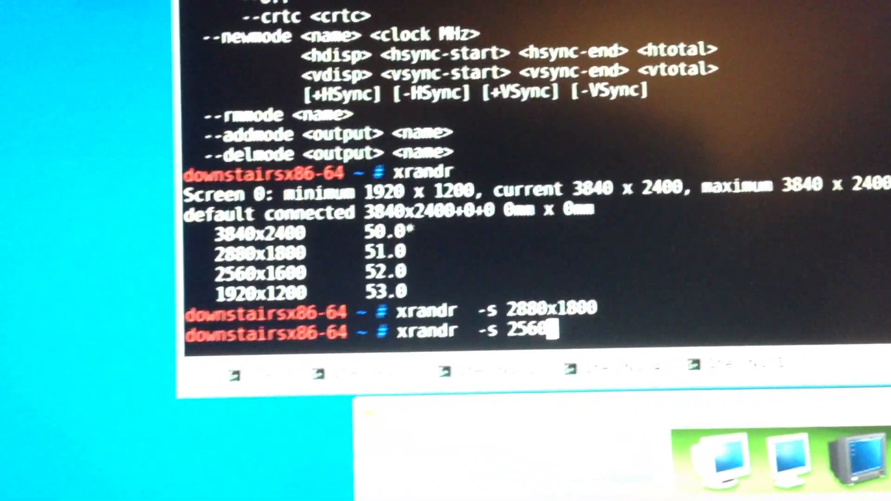
type("0x1600")
type("xrandr  -s")
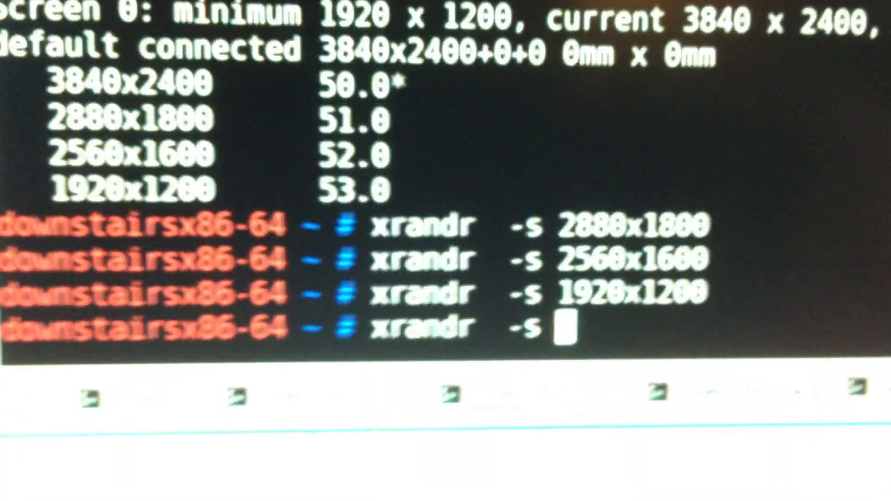
type("3840x")
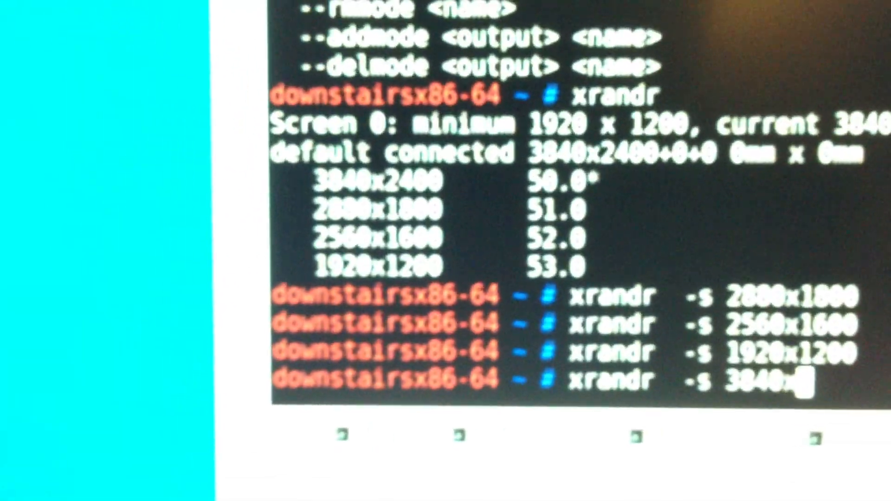
Run xrandr -s 3840x2400 to restore the full desktop resolution
key("Return")
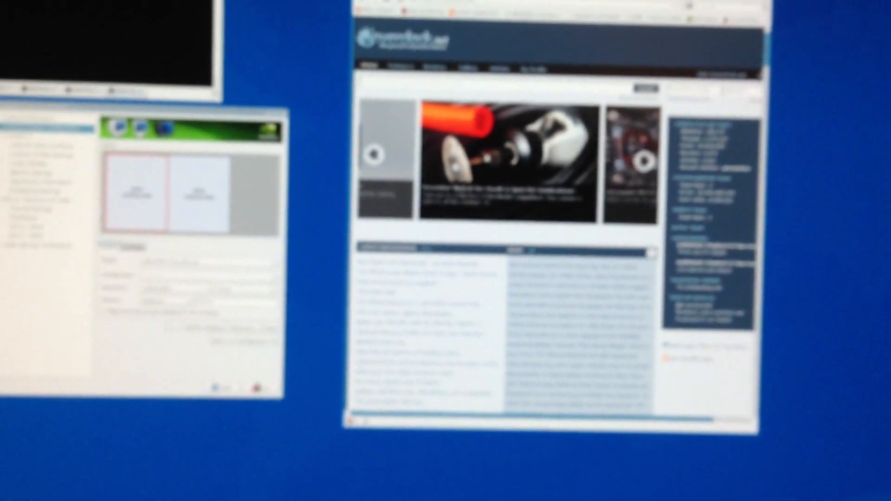
Enter xrandr -s 2880x1800 at the Konsole prompt without running it yet
type("xrandr -s 2880x1800")
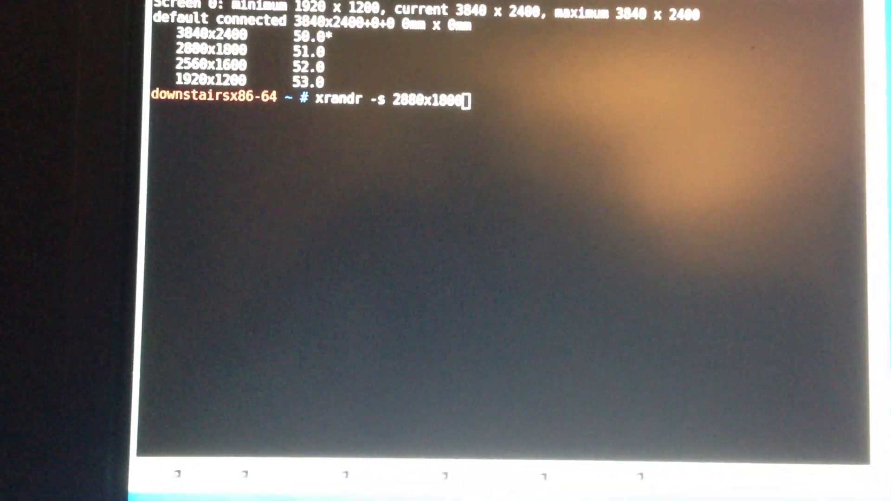